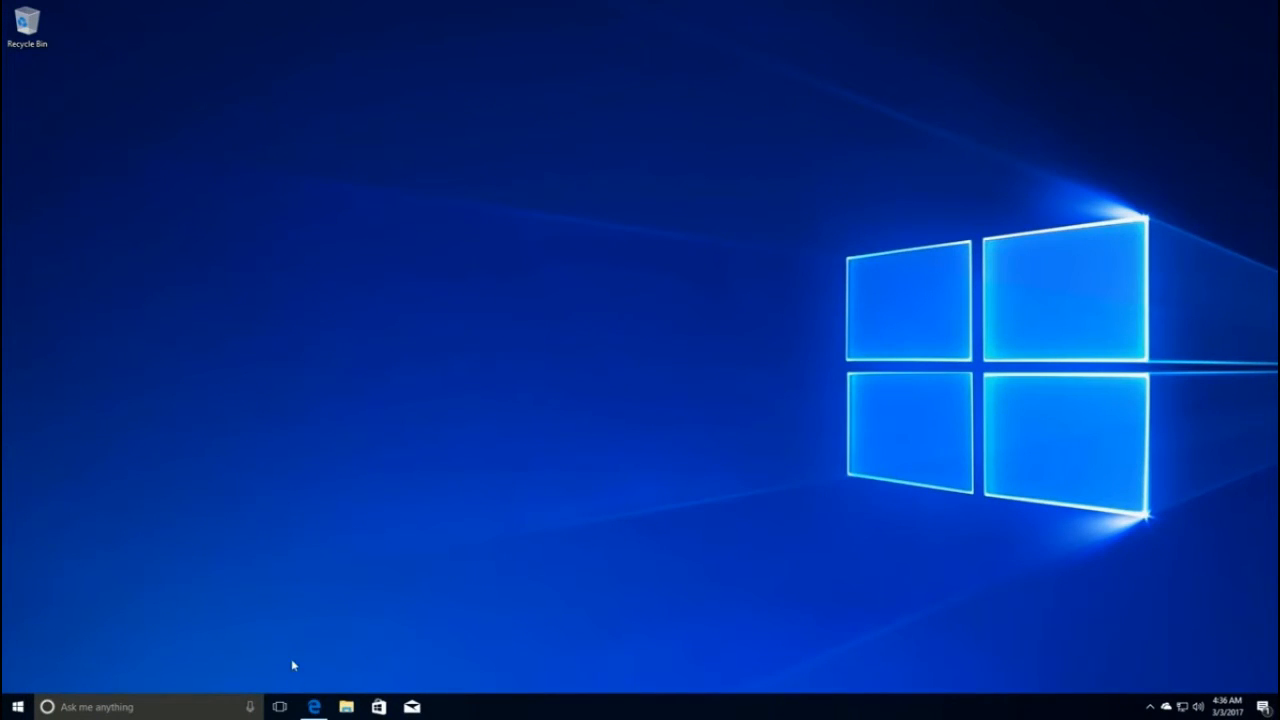
- Try the Chrome download in Edge, hit the Store-only warning, dismiss it and close the browser
click(314, 708)
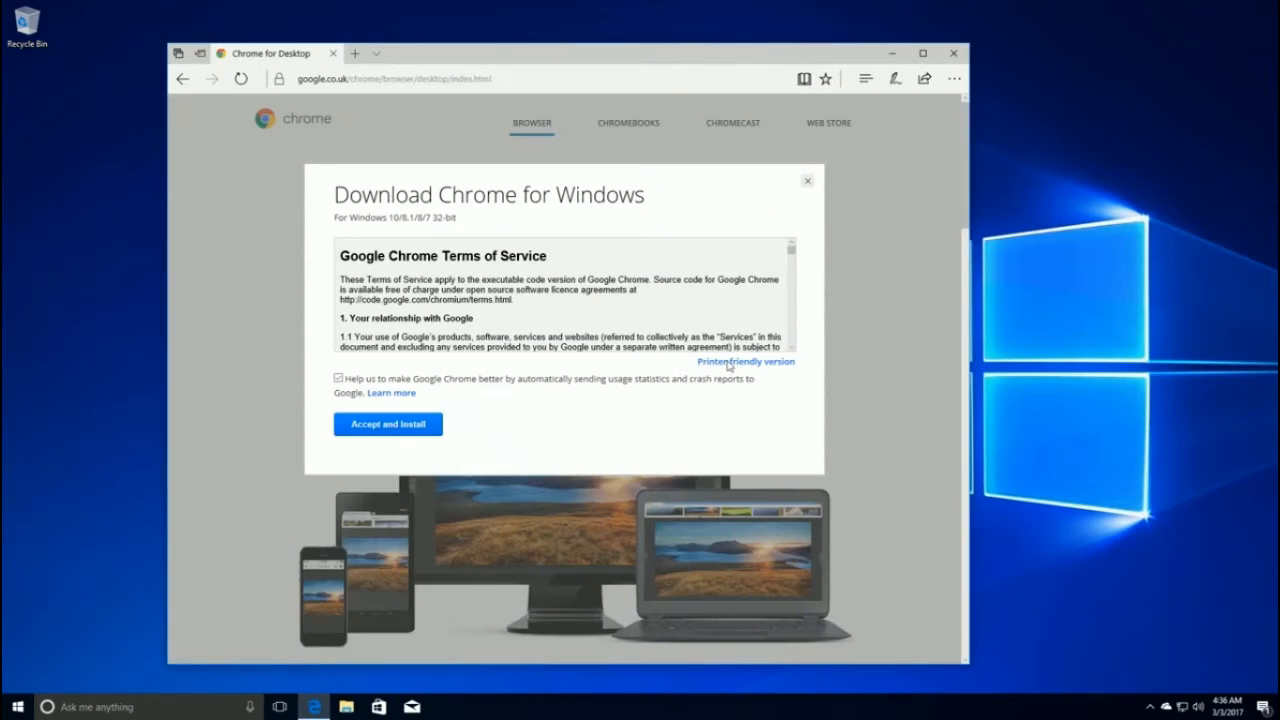
click(388, 424)
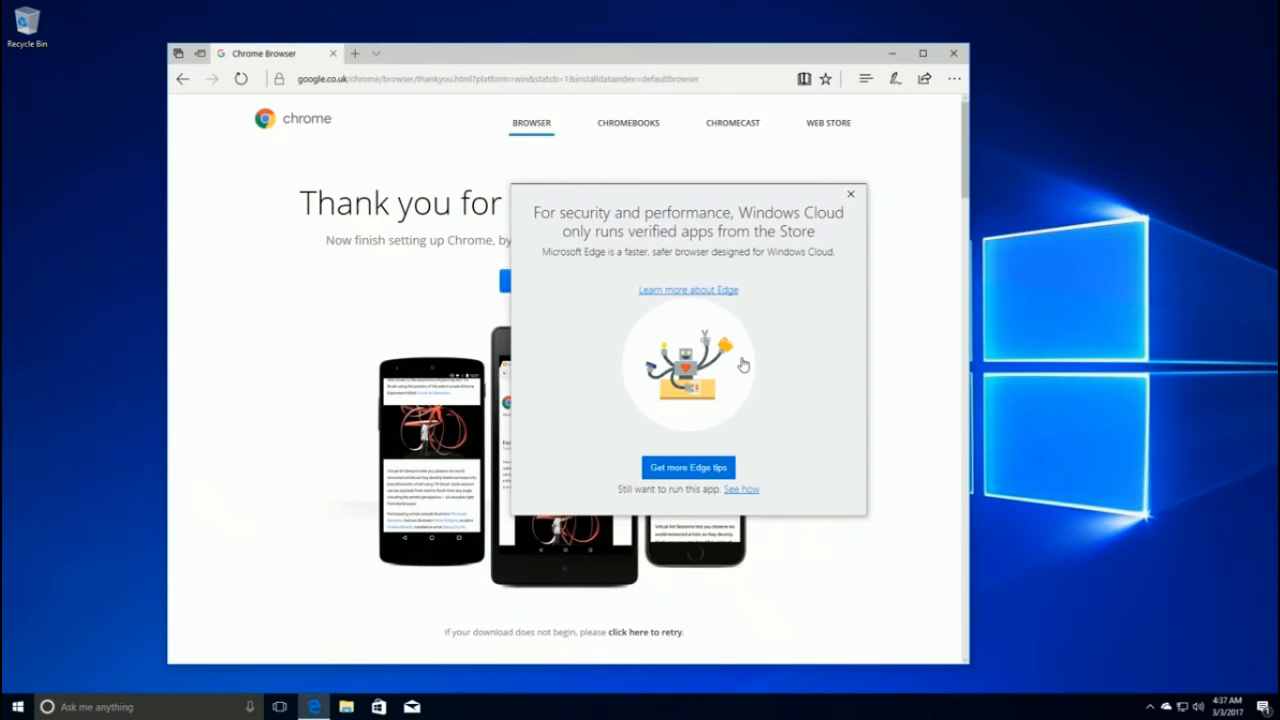
click(852, 192)
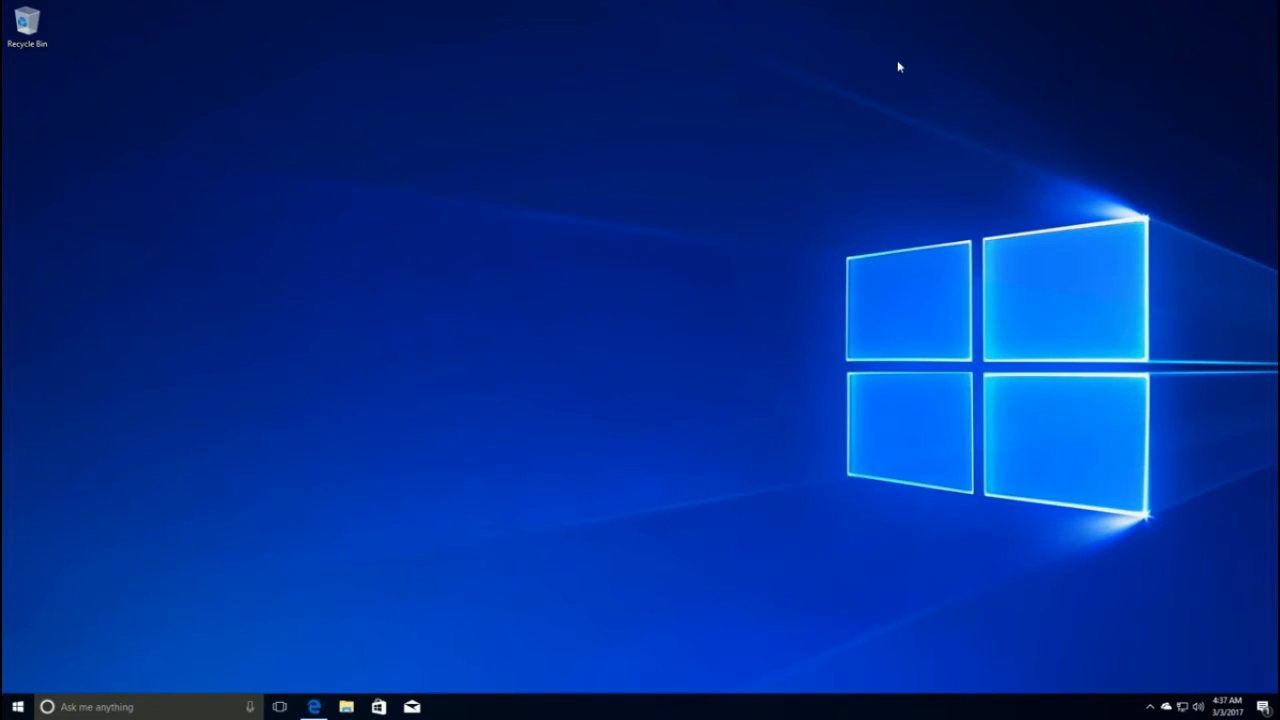
mouse_move(528, 592)
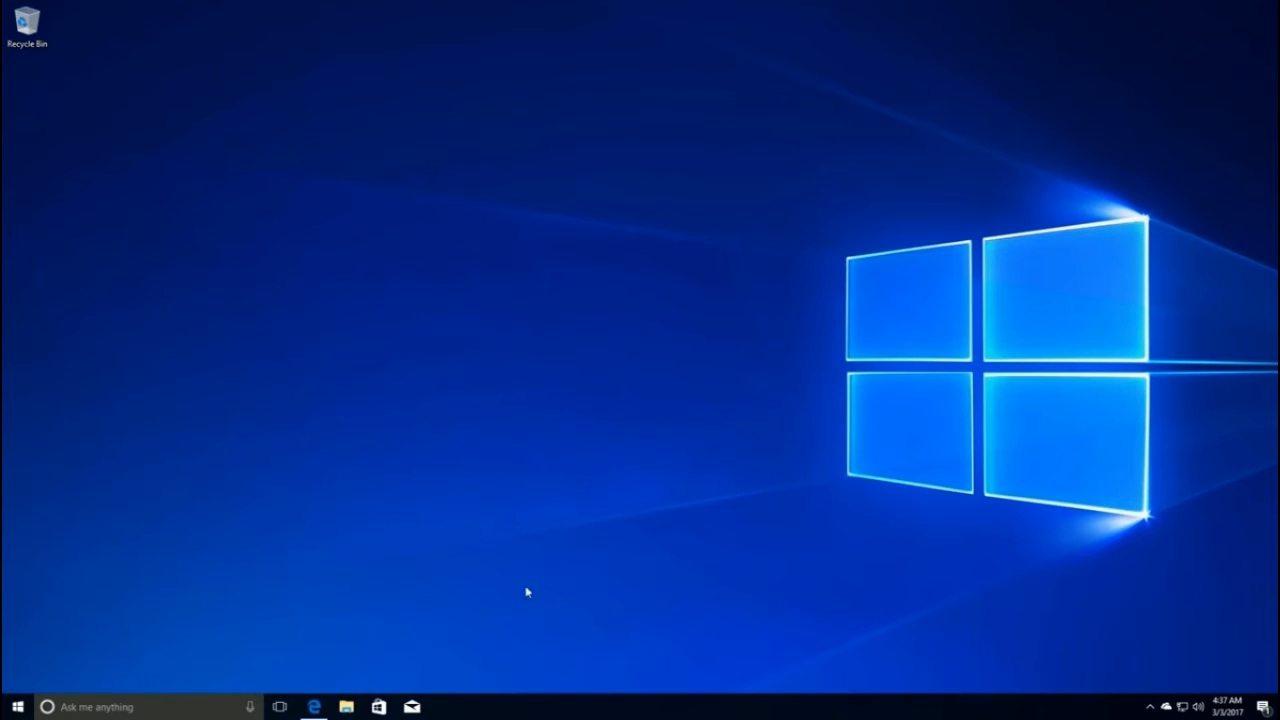
- Run the downloaded Evernote installer, dismiss the Store-only warning, and switch to the Microsoft Store
click(346, 706)
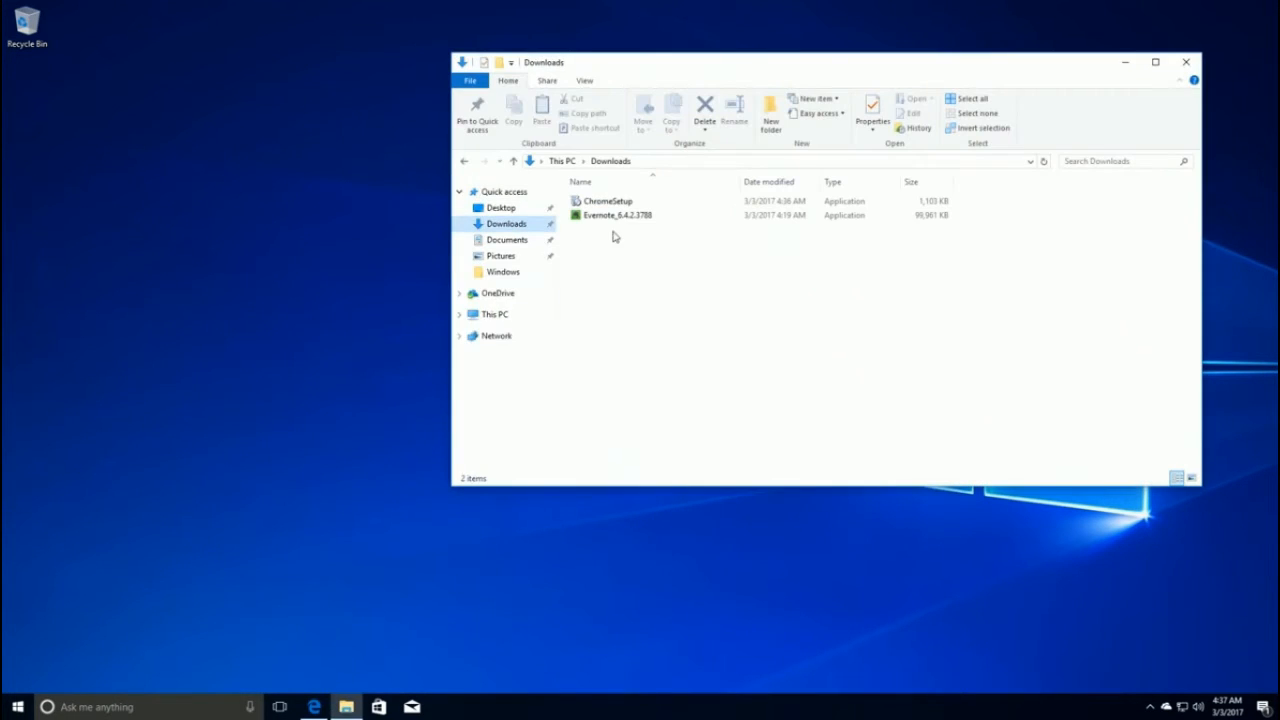
double_click(608, 200)
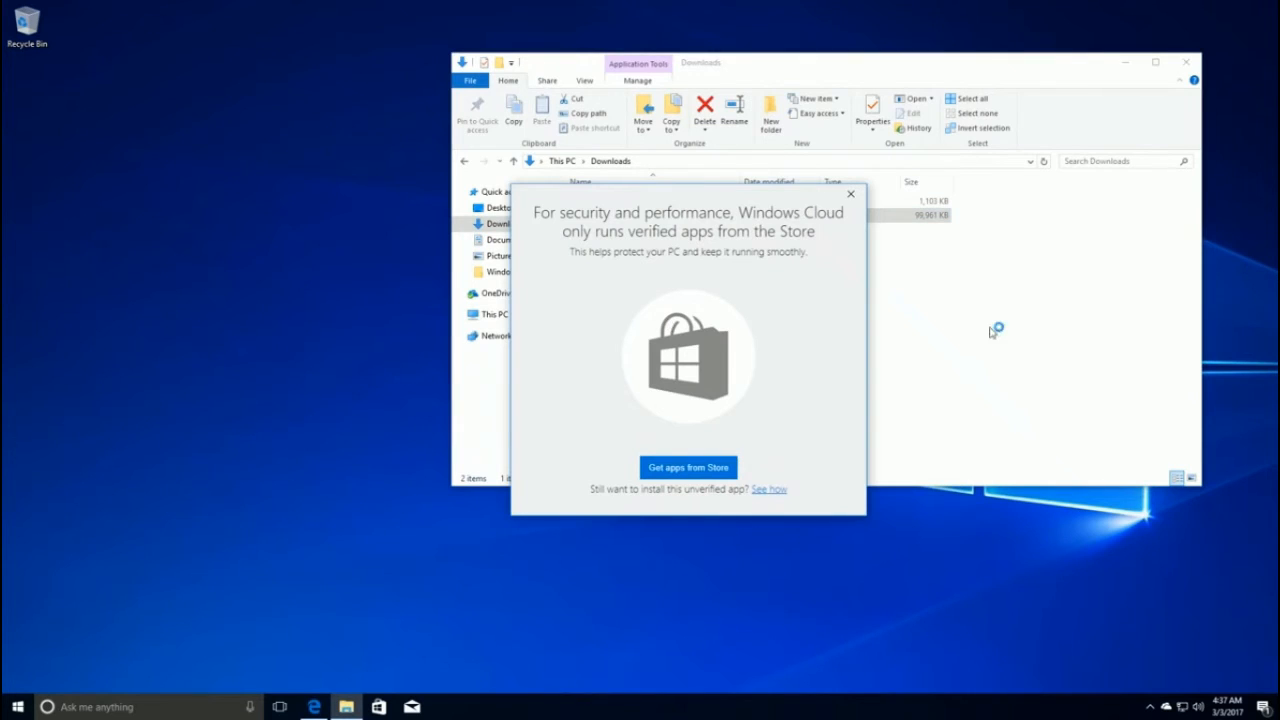
mouse_move(760, 276)
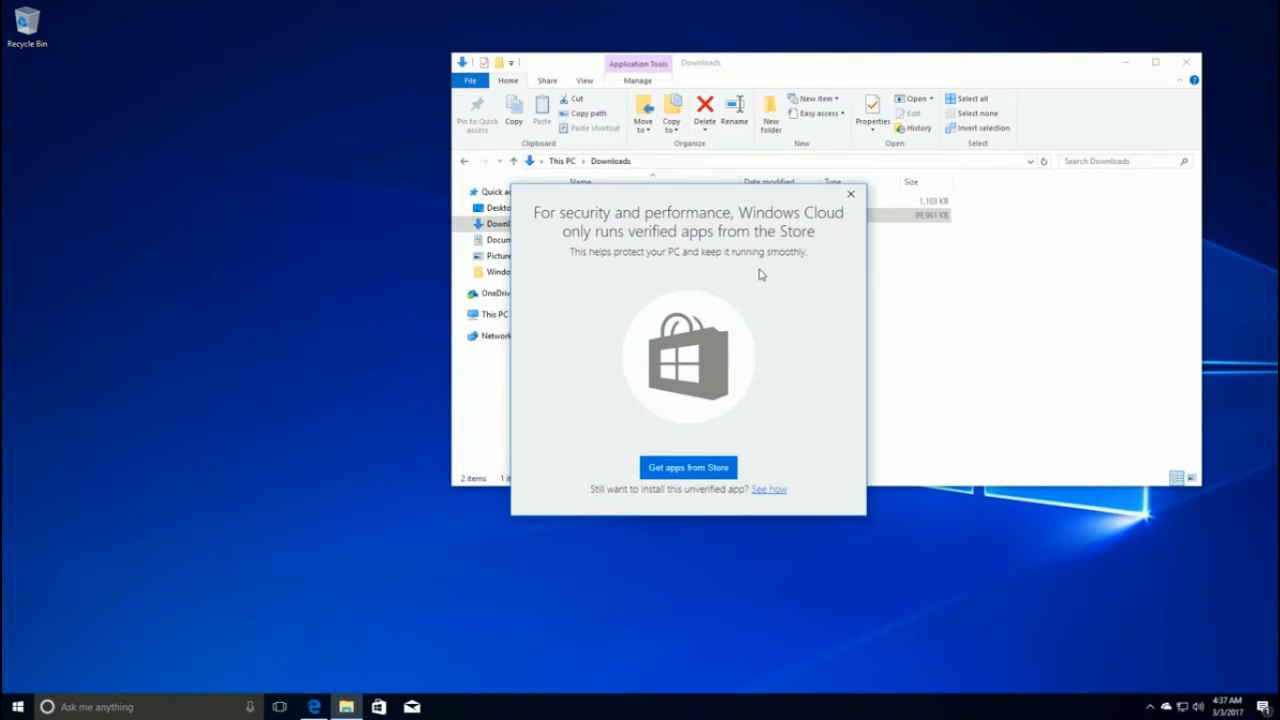
click(852, 194)
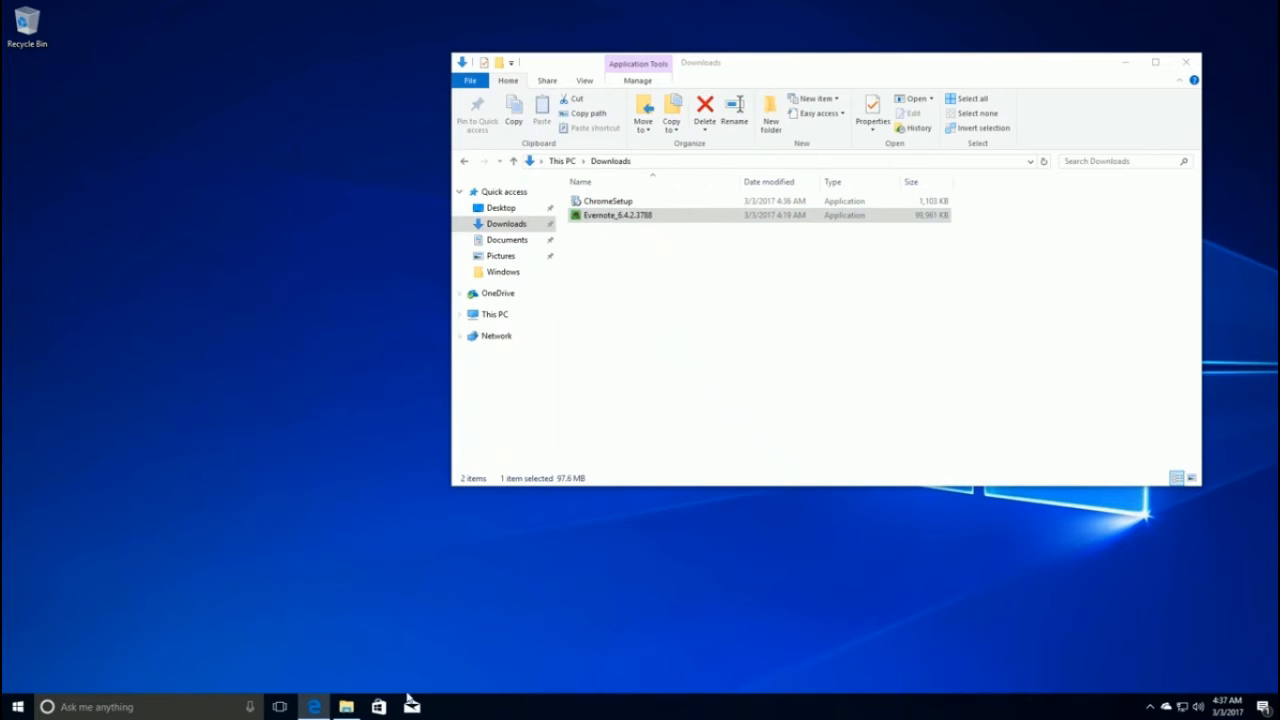
click(378, 706)
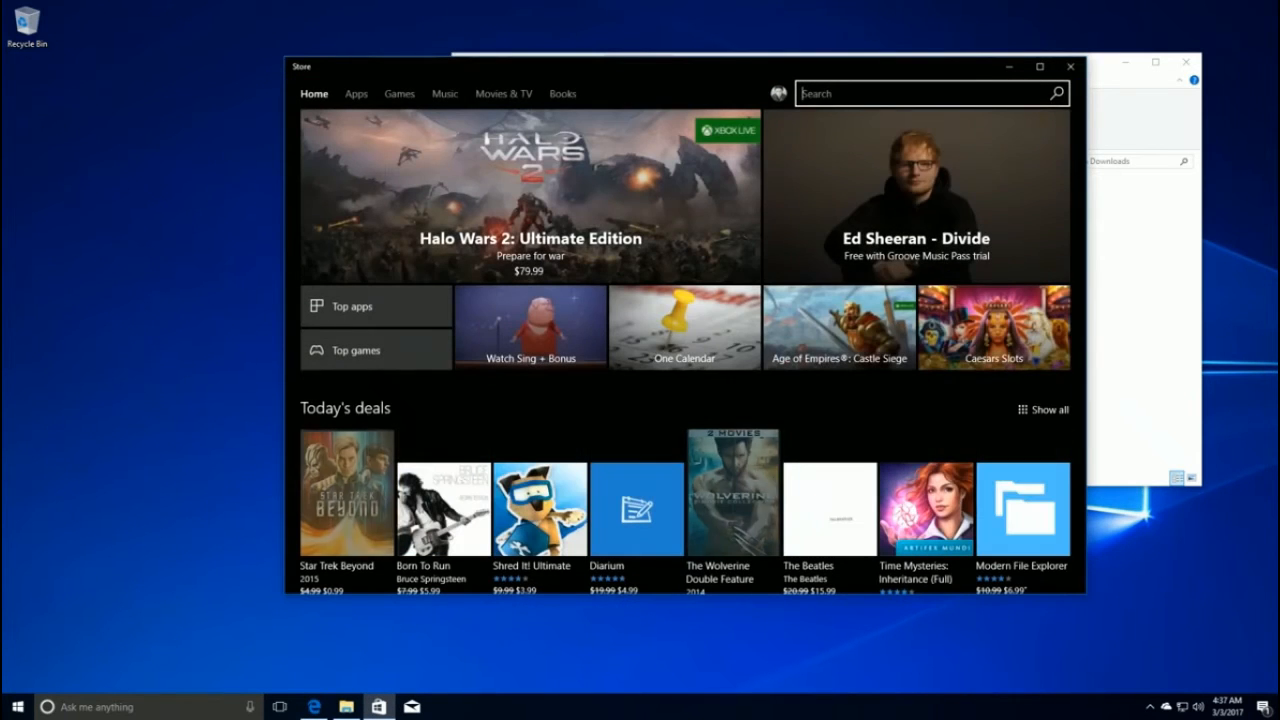
- Search the Store for 'evernote', install the Evernote app and launch it to its sign-in screen
text(evernote)
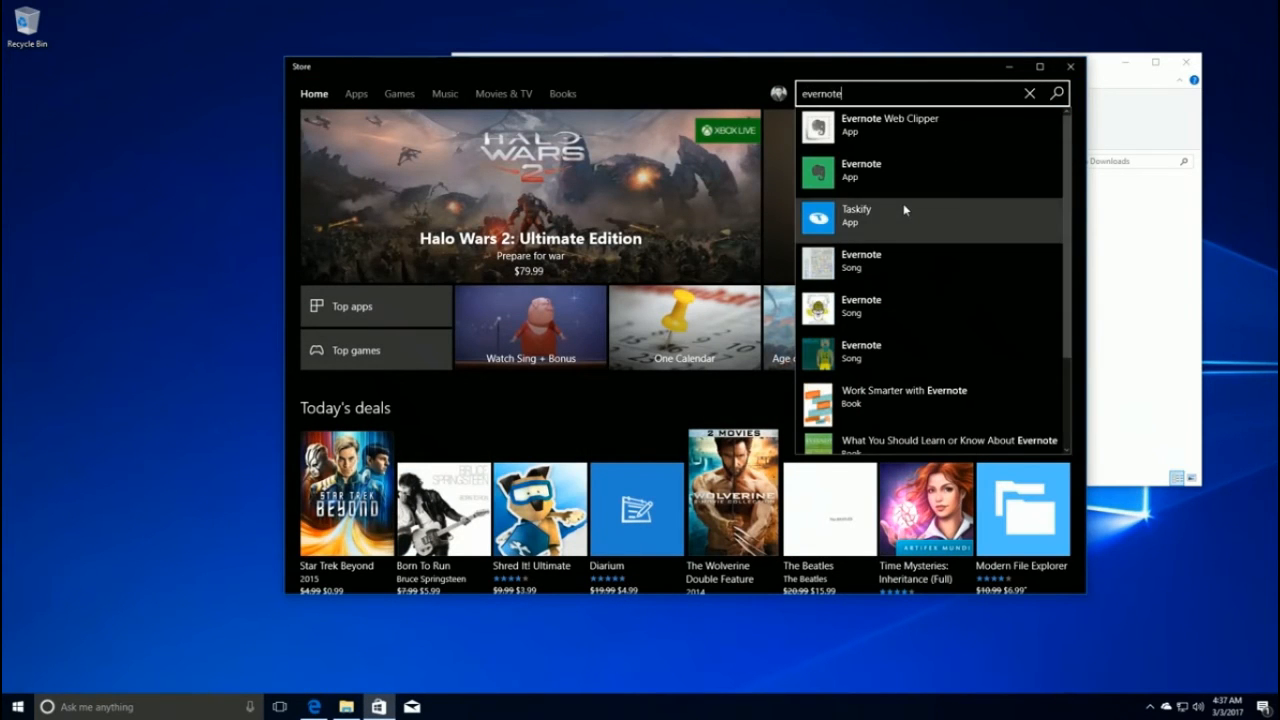
click(860, 170)
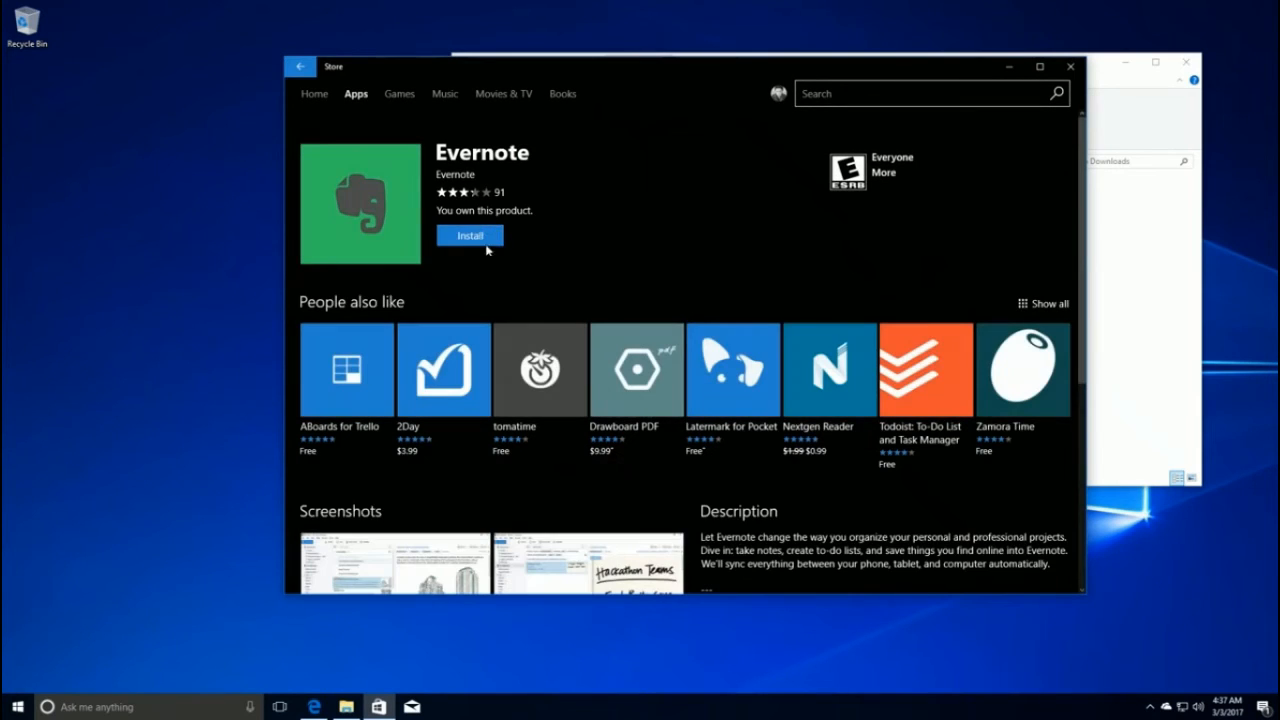
click(470, 236)
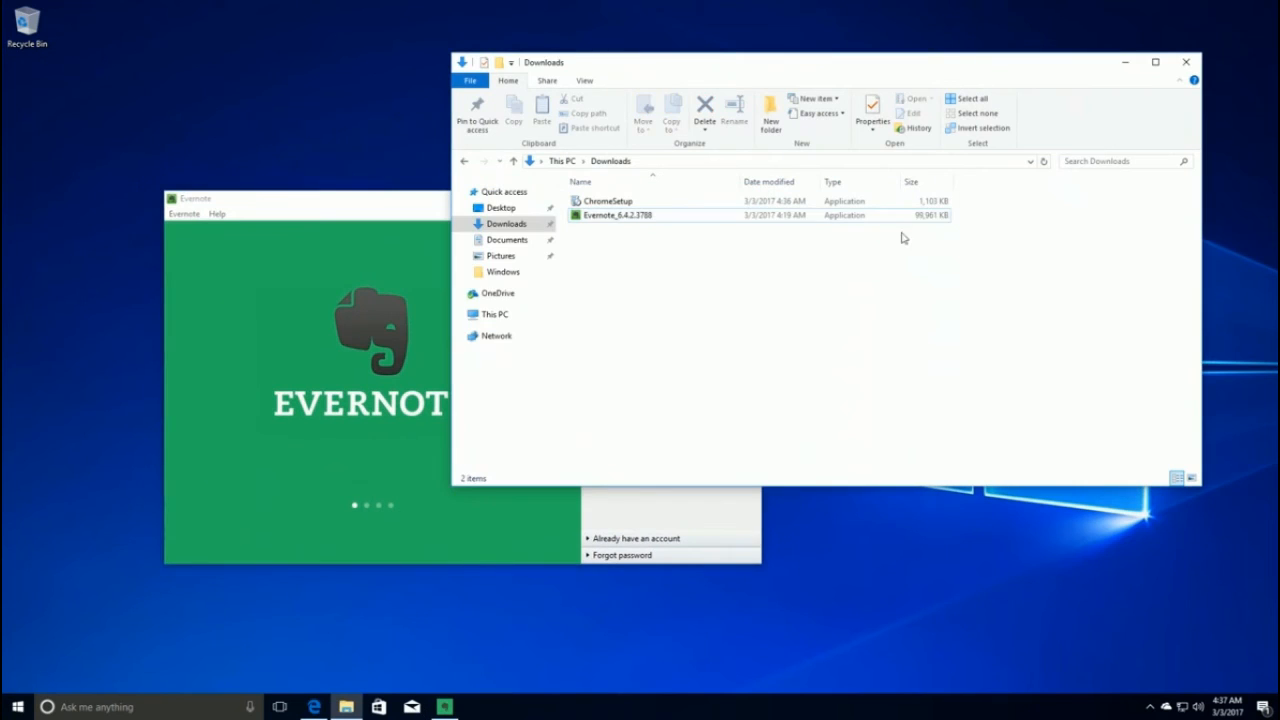
- Run the downloaded Evernote installer again, bringing back the Store-only warning
double_click(608, 200)
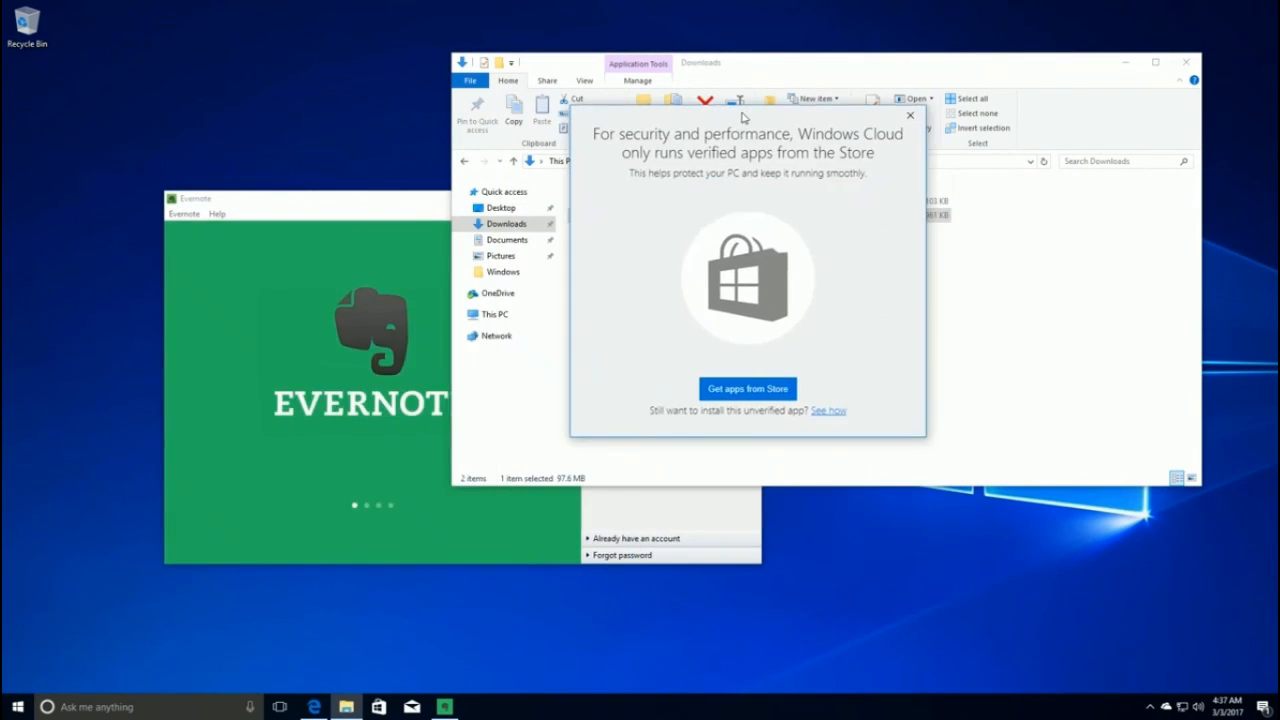
mouse_move(740, 174)
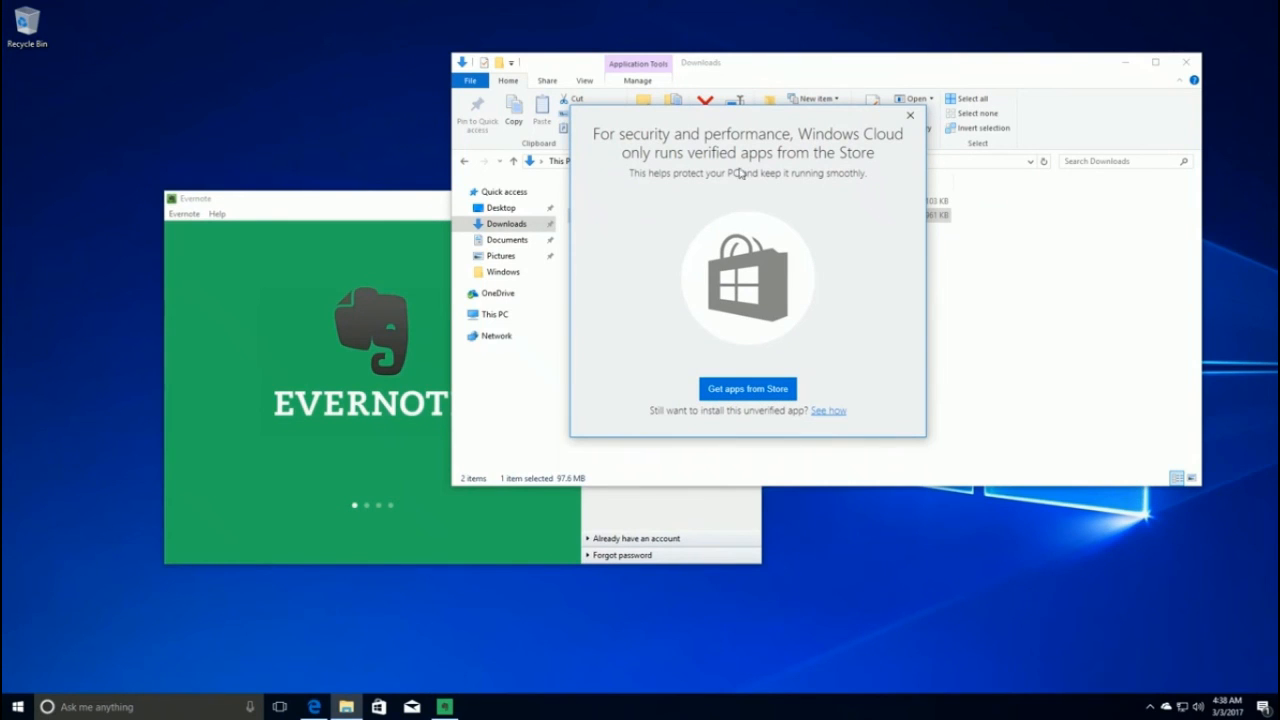